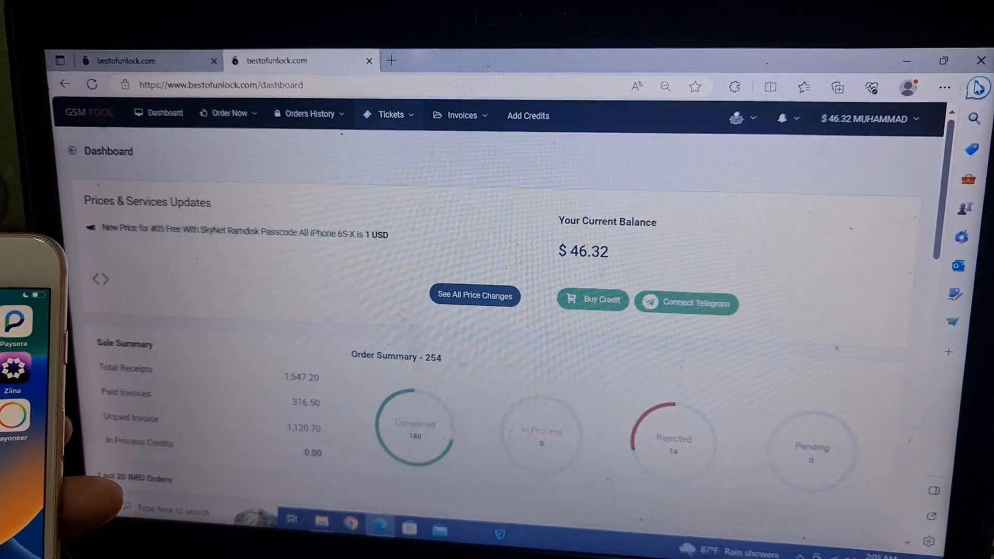
# Open the account dropdown at the top right of the dashboard.
pyautogui.click(859, 118)
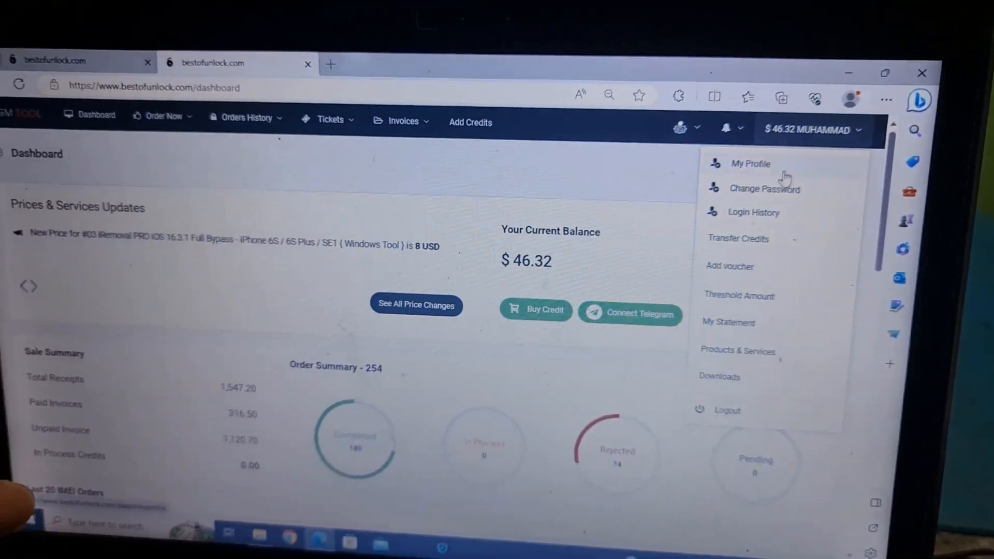
# On My Profile, choose QR code (Google Authenticator) for Two Step Login Verification.
pyautogui.click(749, 163)
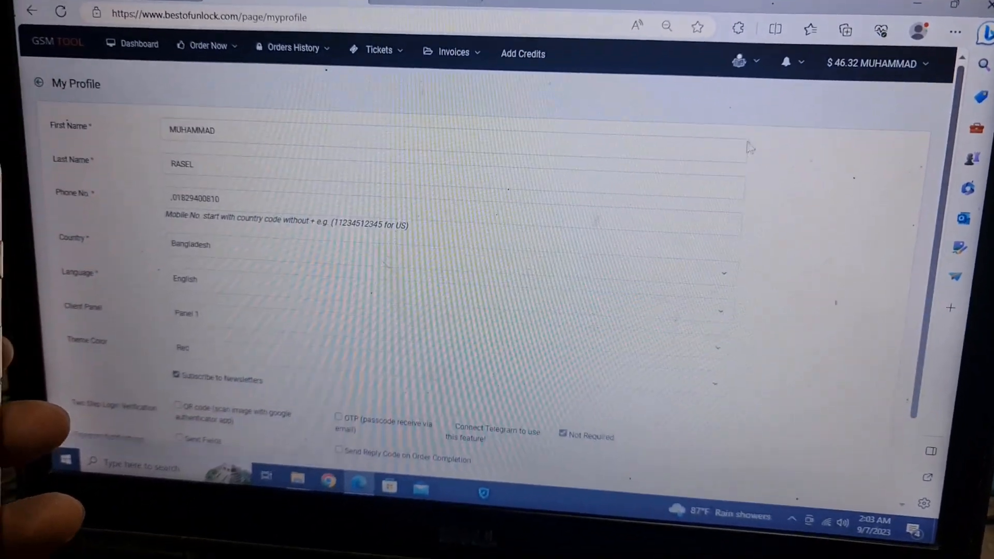
pyautogui.scroll(-3)
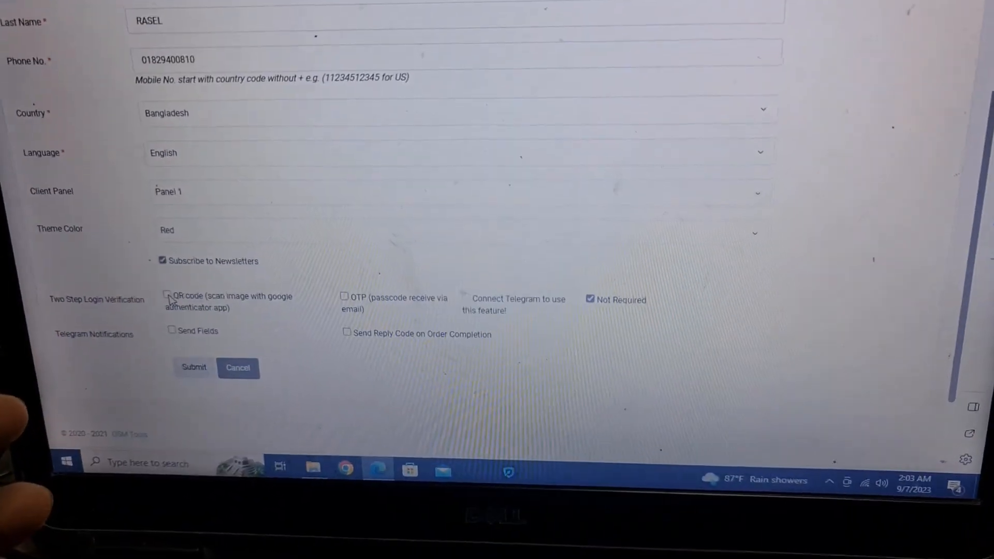
pyautogui.click(168, 296)
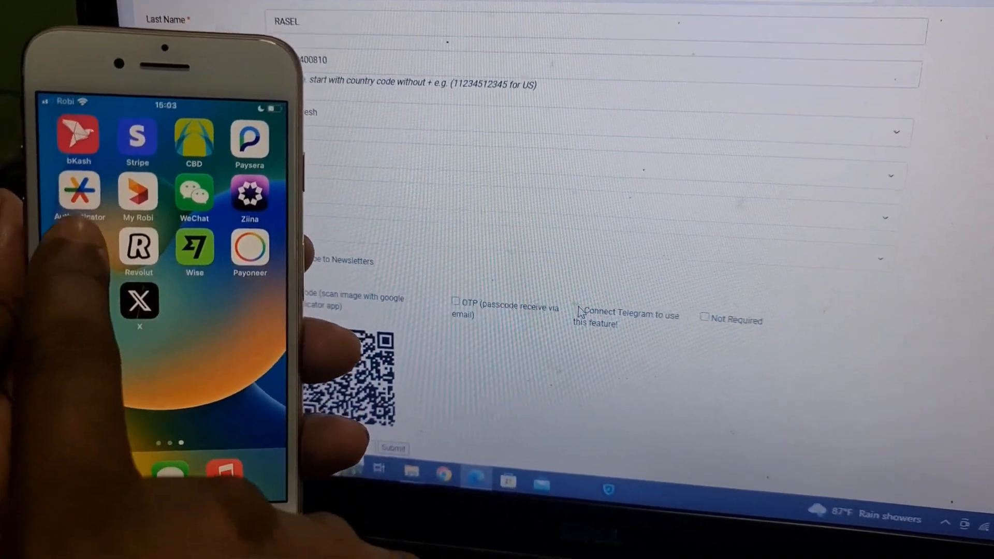
# Enter the authenticator code from the scanned QR code and submit it.
pyautogui.click(79, 196)
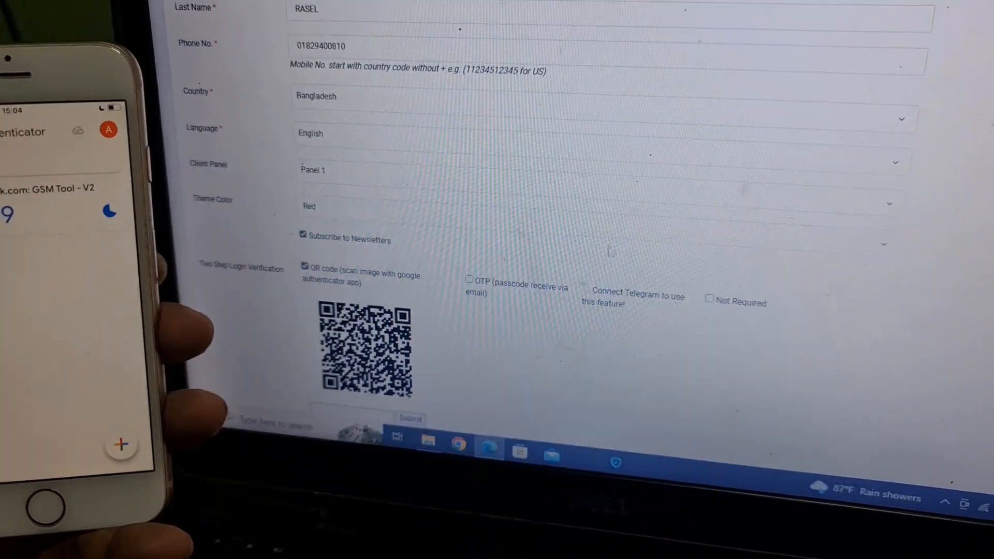
pyautogui.scroll(-3)
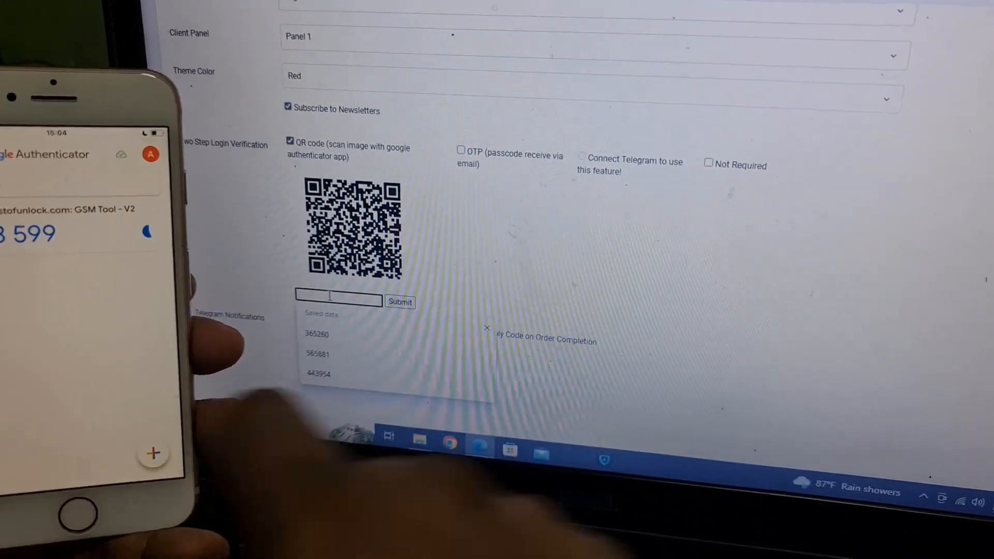
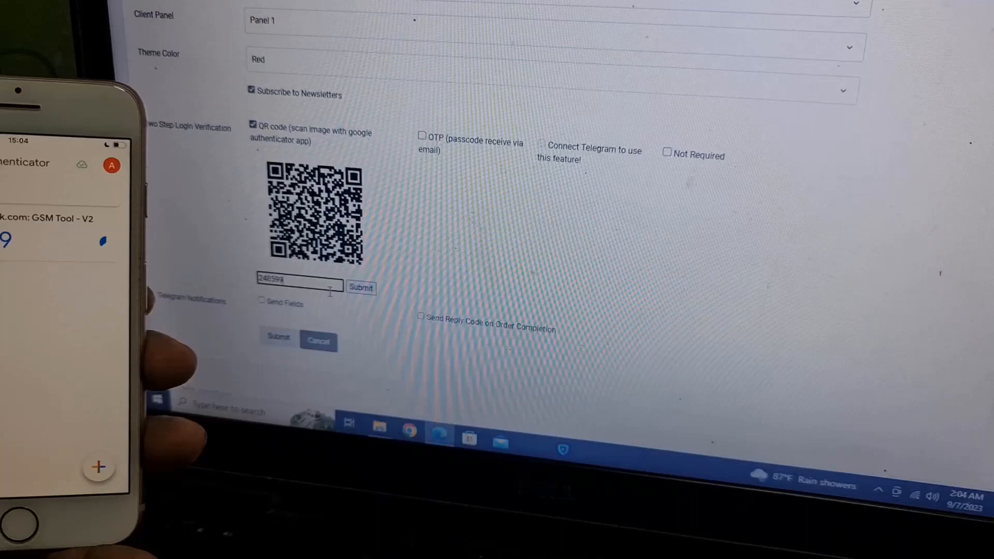
pyautogui.click(360, 287)
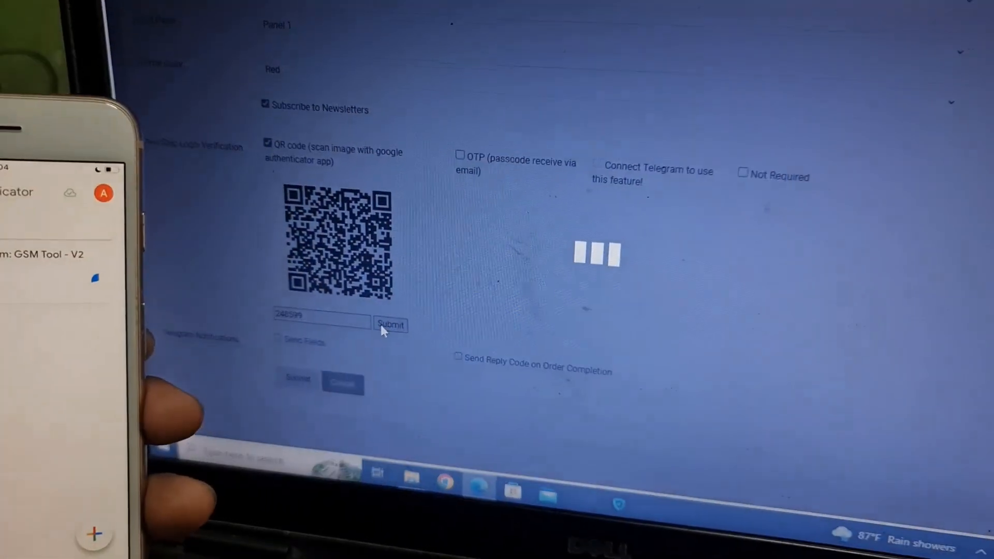
# Dismiss the 'Google Authentication enabled successfully' alert and review the reloaded profile page.
pyautogui.click(390, 325)
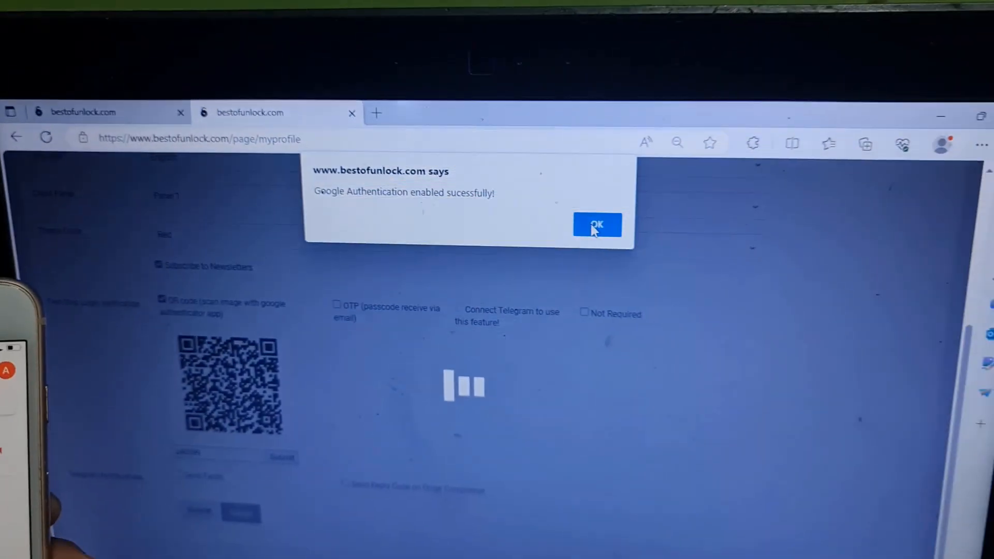
pyautogui.click(595, 225)
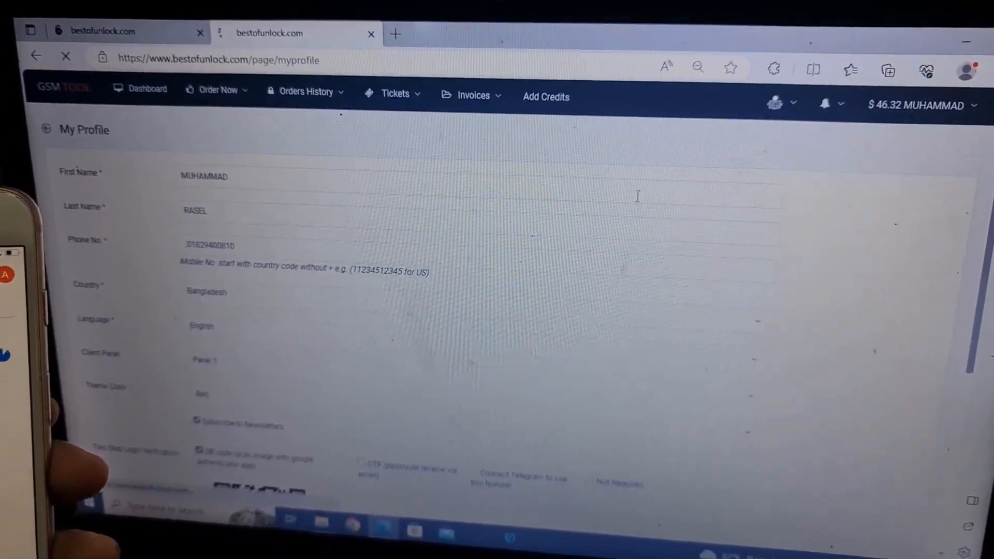
pyautogui.scroll(-3)
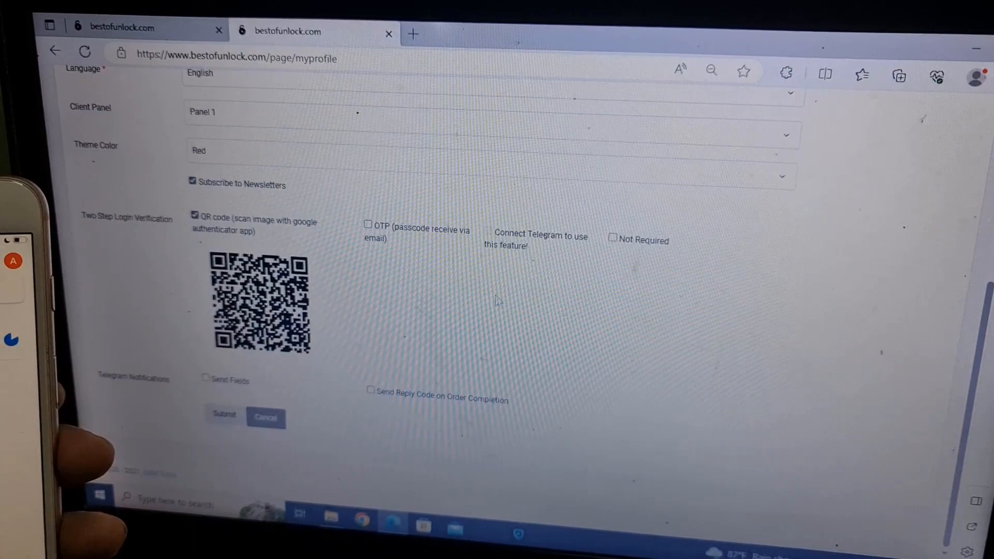
pyautogui.scroll(3)
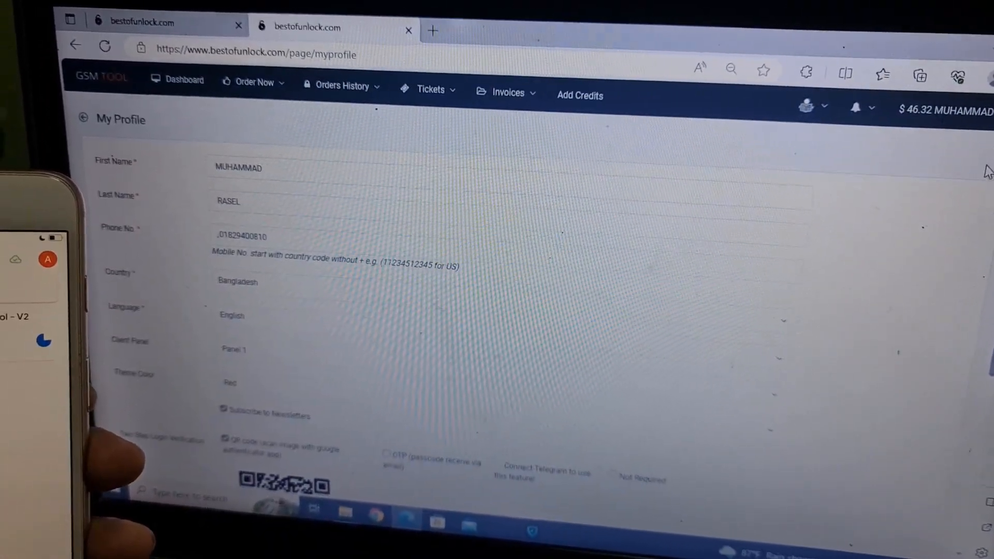
# Log out, then log back in with username 'probangla' and password.
pyautogui.click(804, 105)
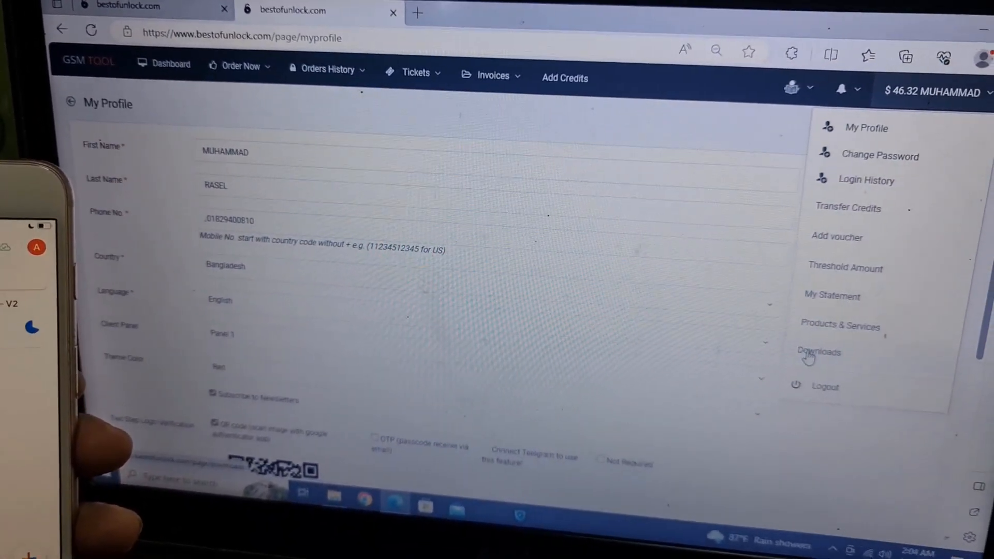
pyautogui.click(818, 352)
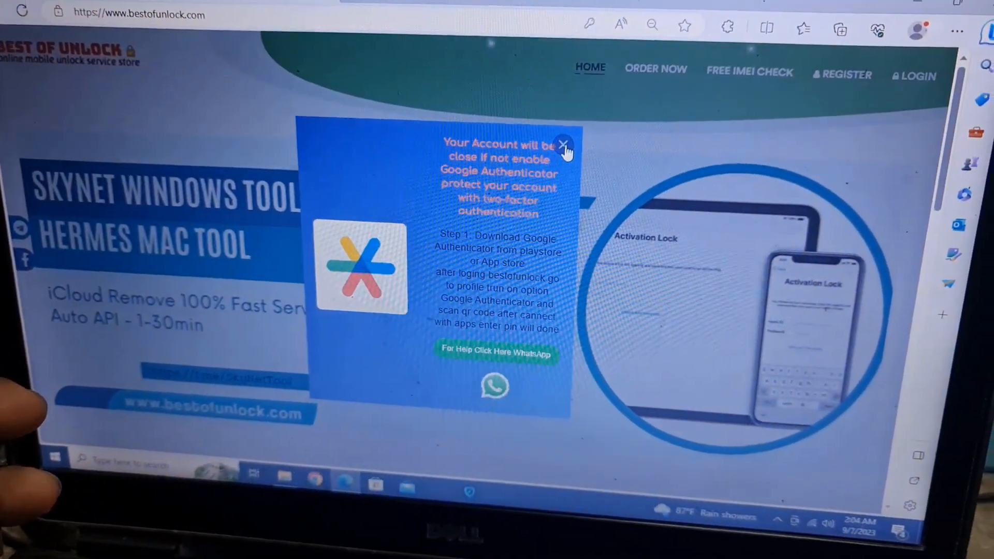
pyautogui.click(562, 144)
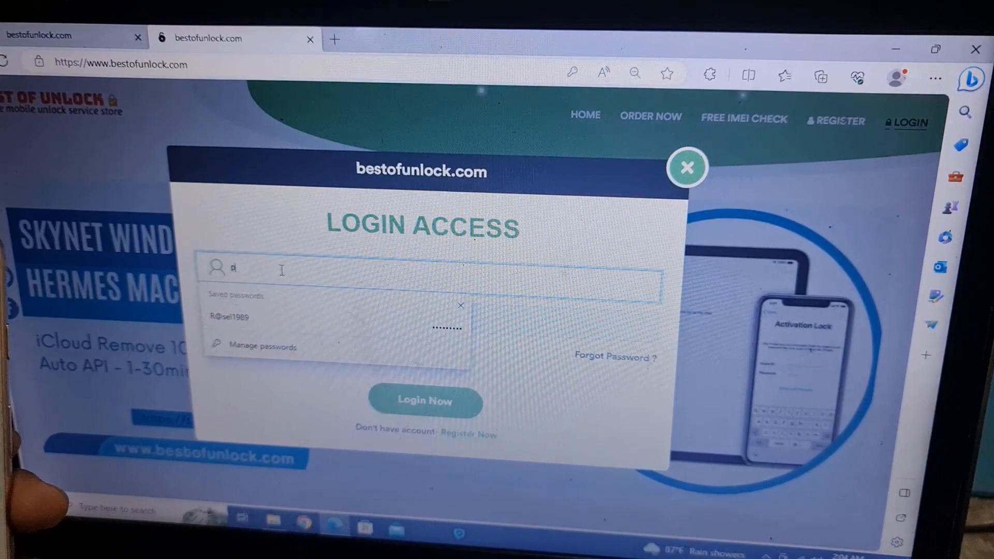
pyautogui.write('probangla')
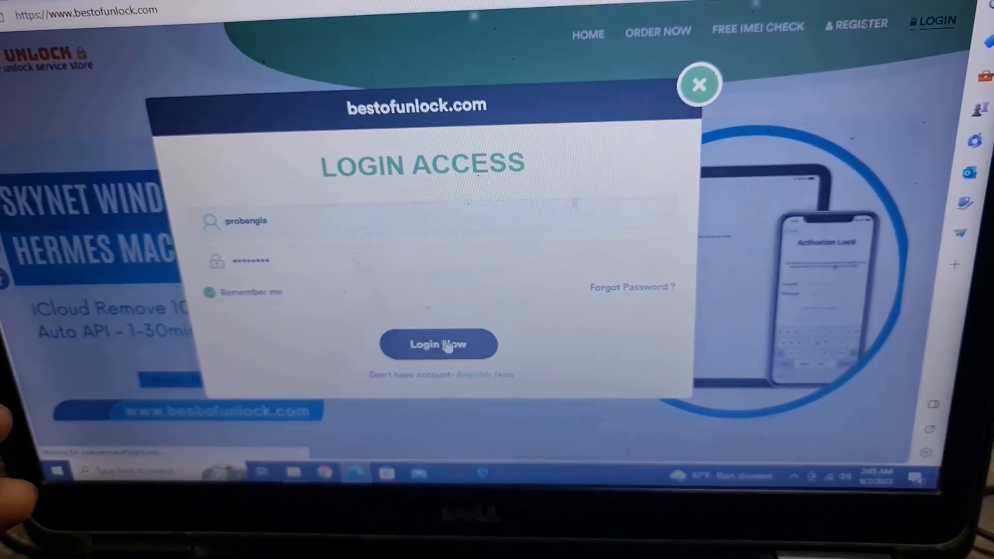
pyautogui.click(438, 344)
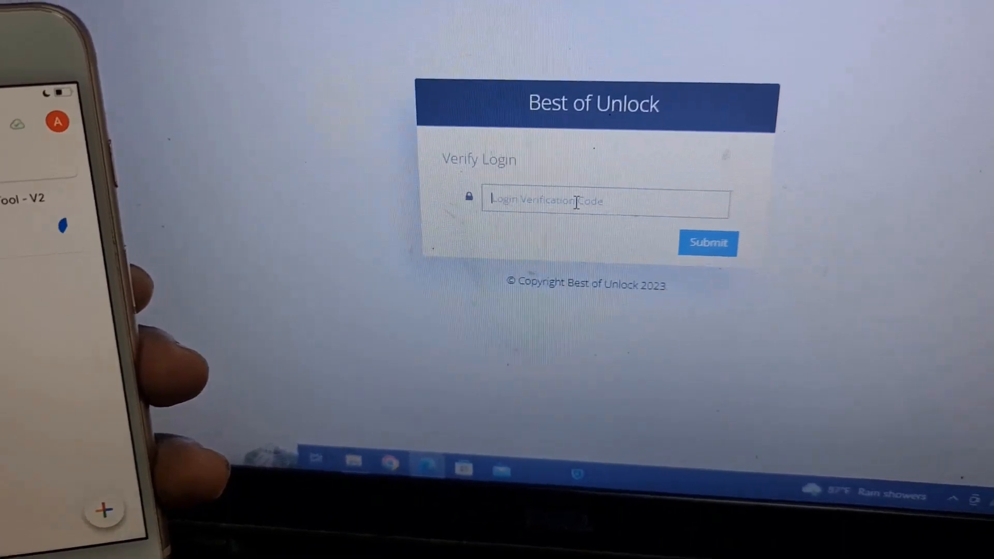
# Submit the current Google Authenticator code as the Login Verification Code.
pyautogui.write('1')
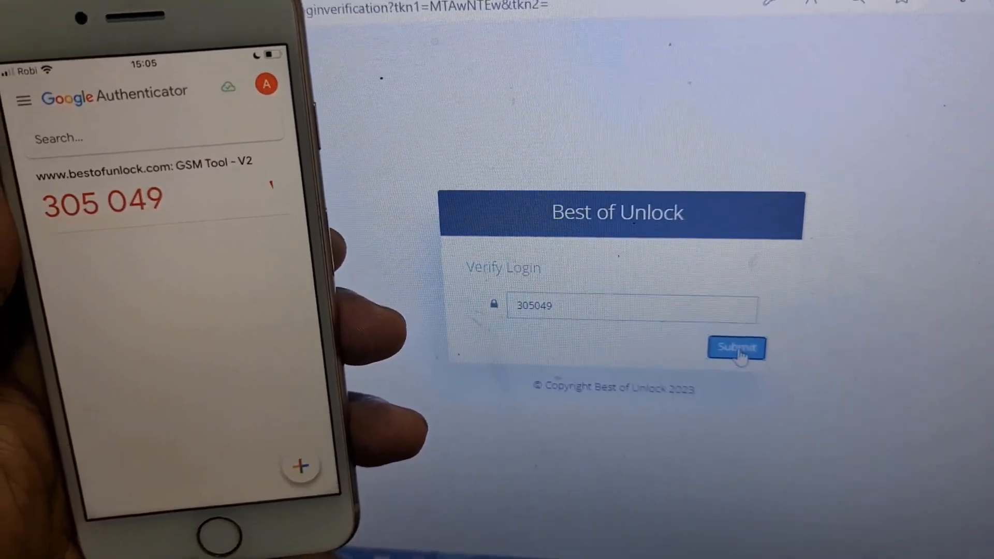
pyautogui.click(737, 347)
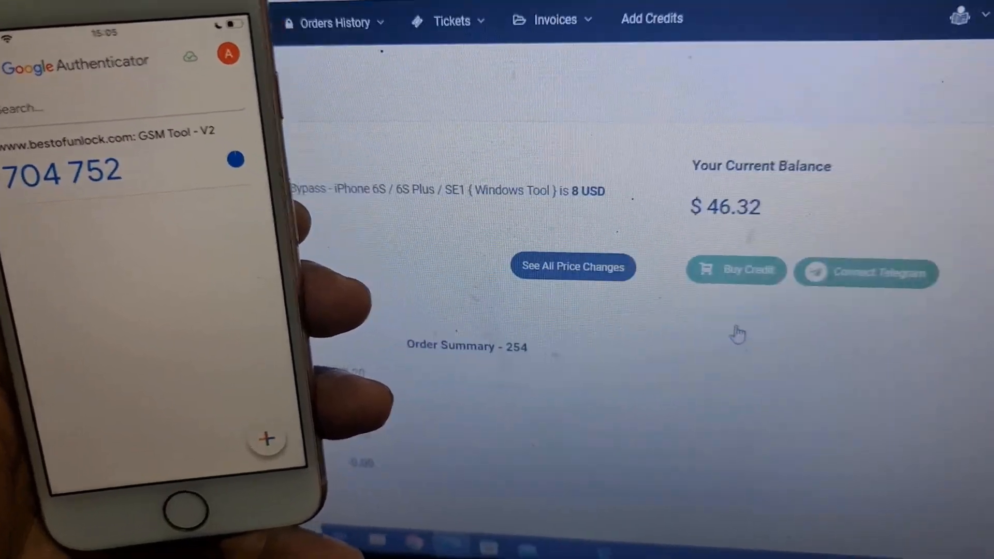